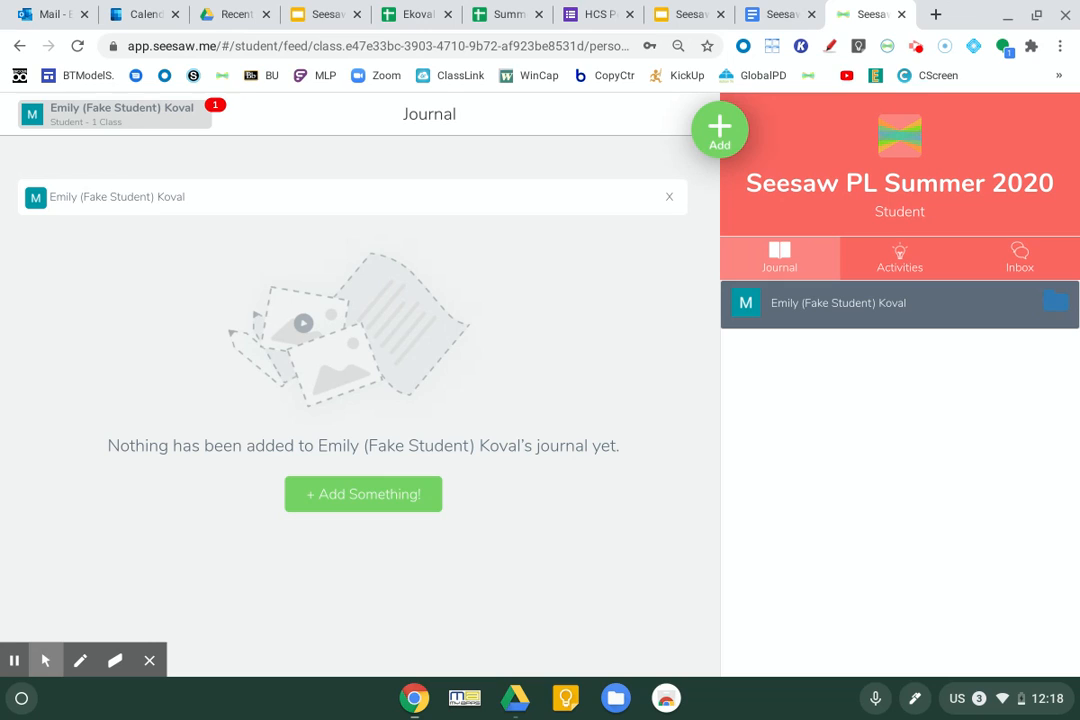
Step: From the account panel's gear options, choose Switch to Teacher Account
click(115, 113)
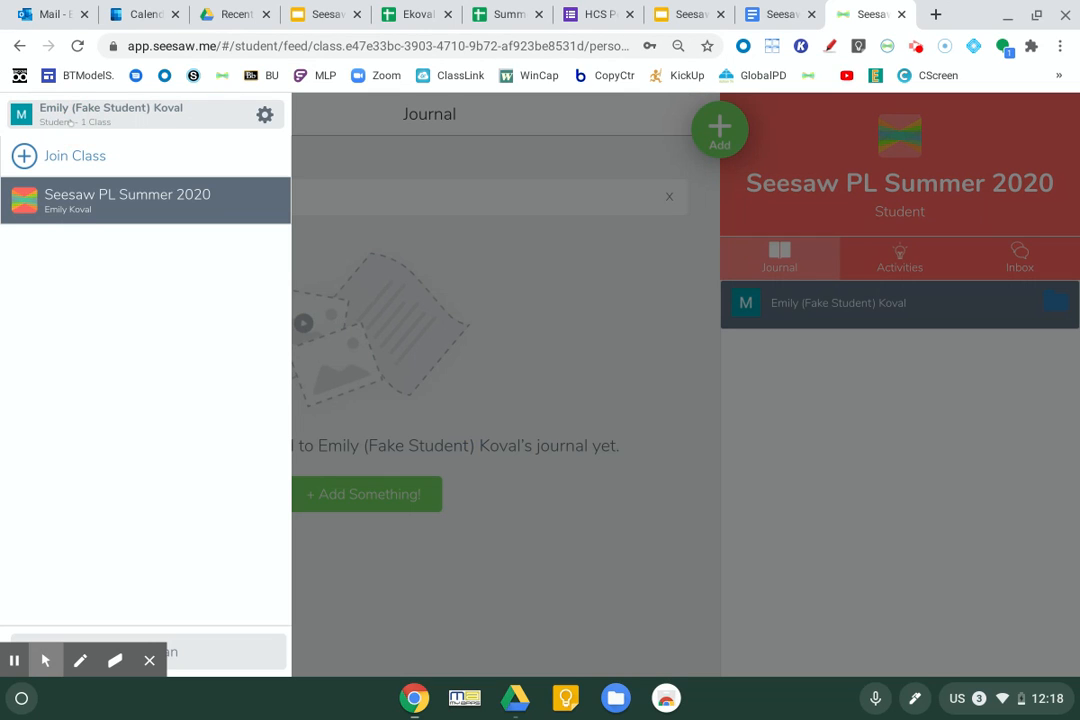
click(264, 114)
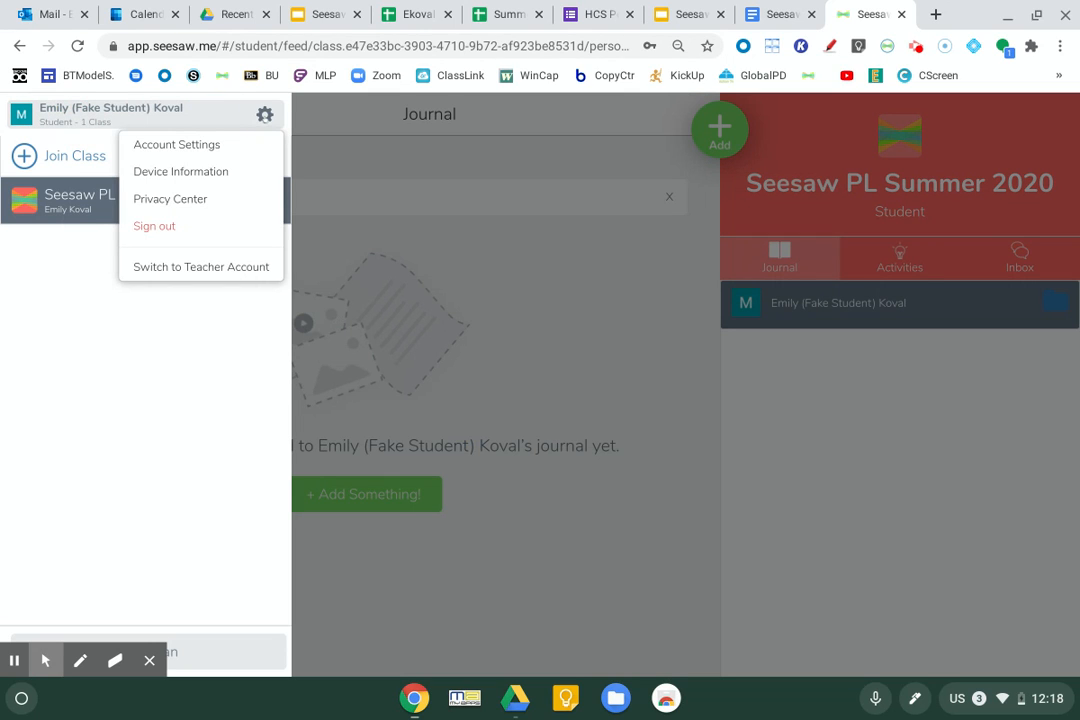
mouse_move(201, 266)
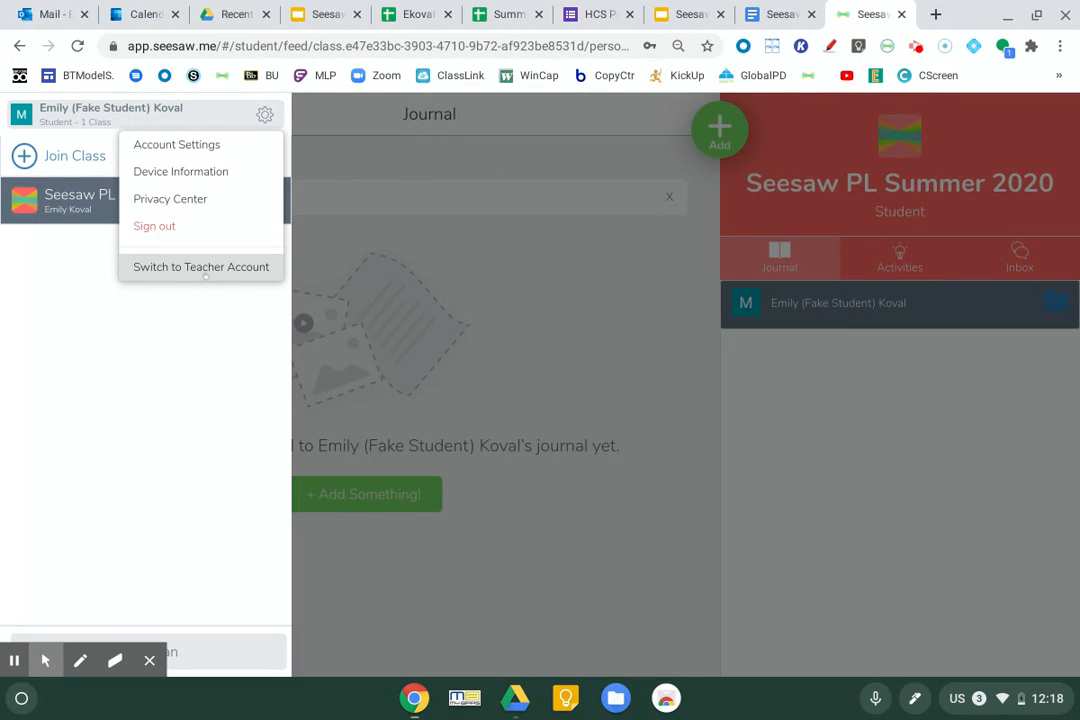
click(201, 266)
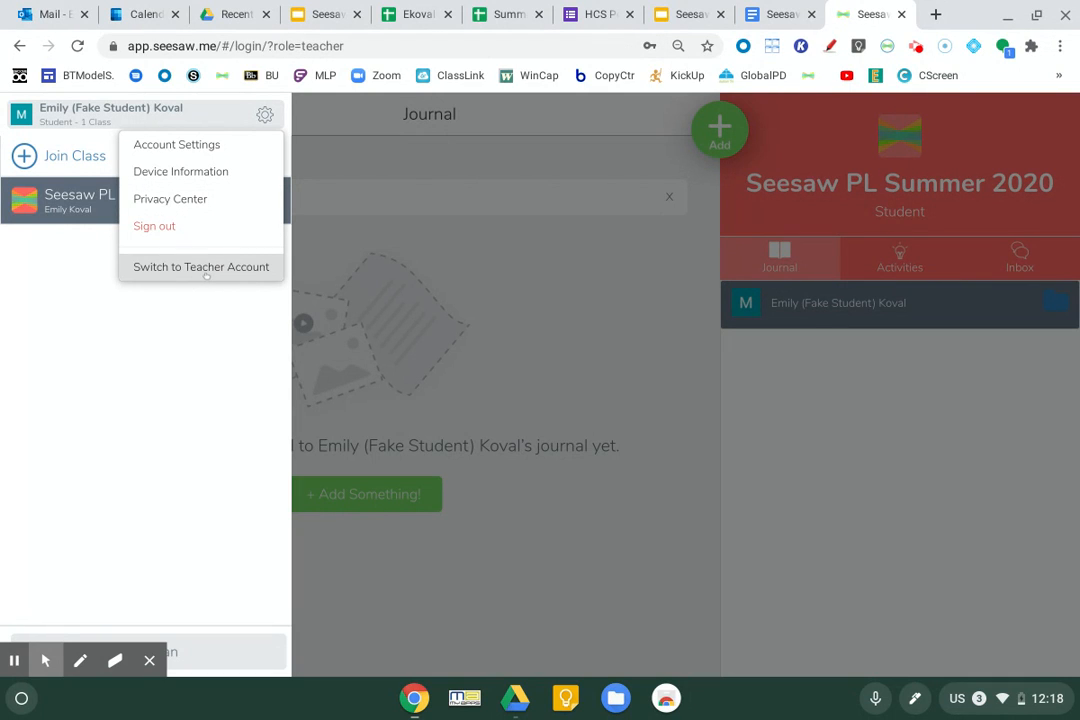
Step: Let the teacher Sample Class journal load and advance the tooltip tour
click(201, 266)
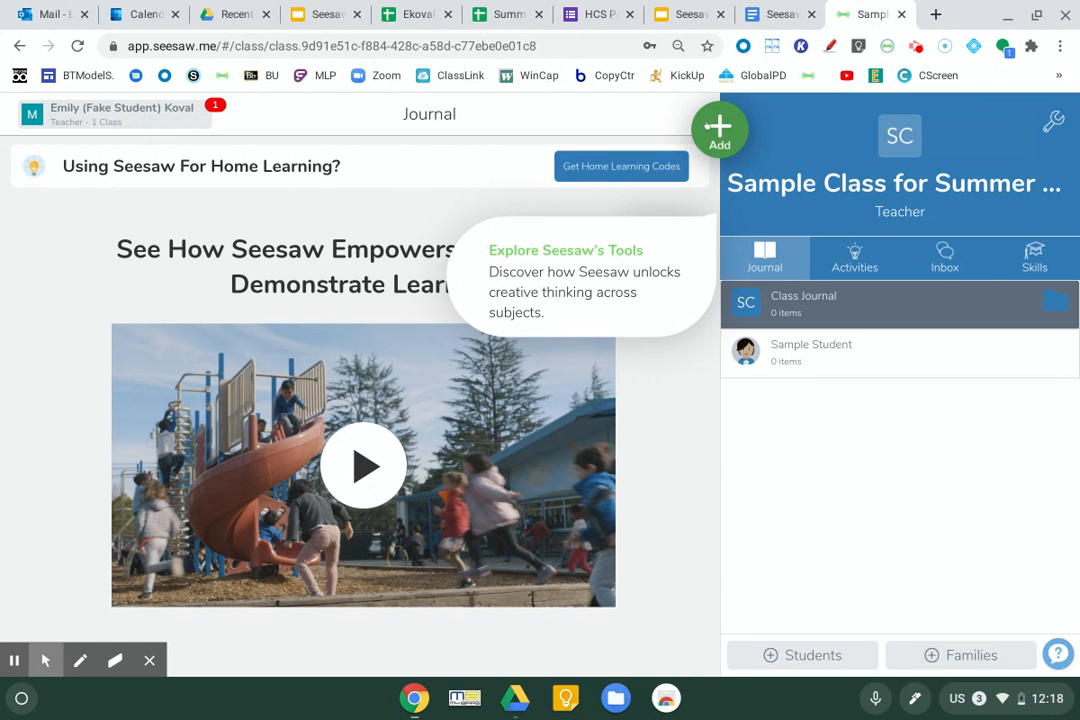
click(720, 130)
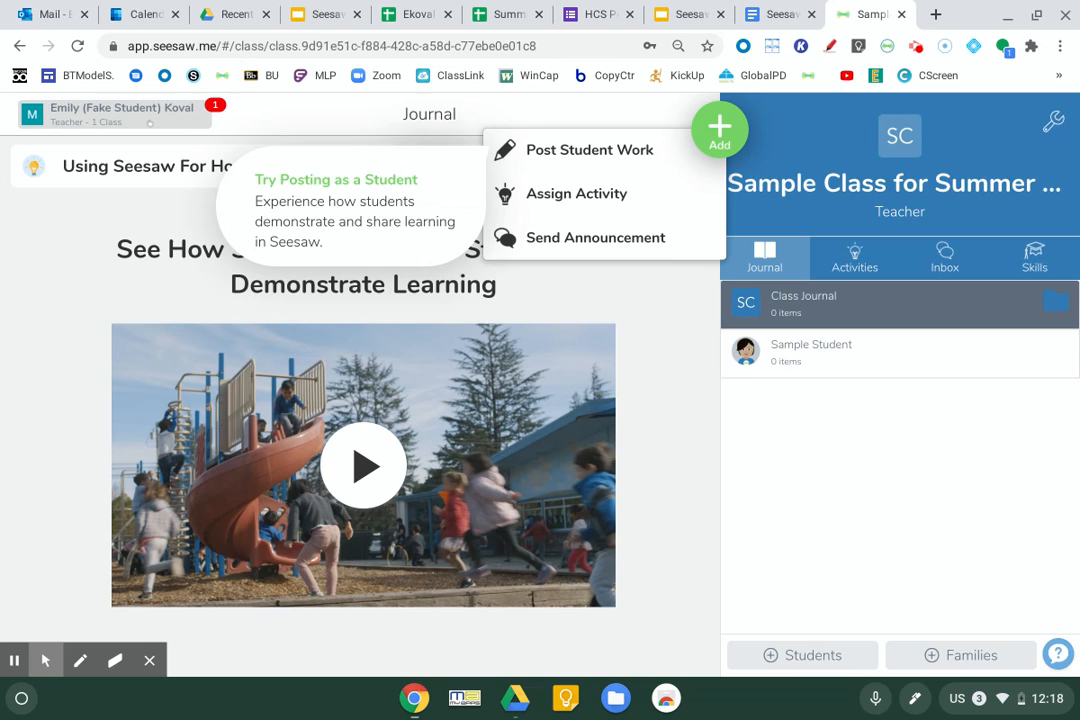
Step: From the account panel's gear options, choose Switch to Student Account and confirm
click(110, 114)
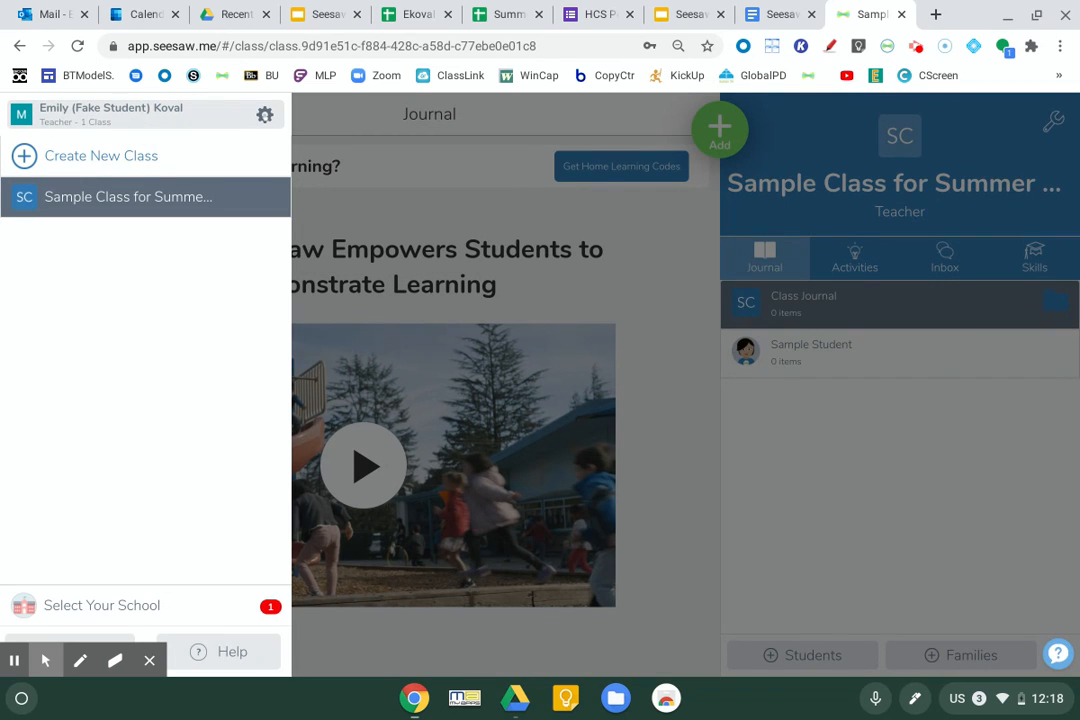
click(265, 114)
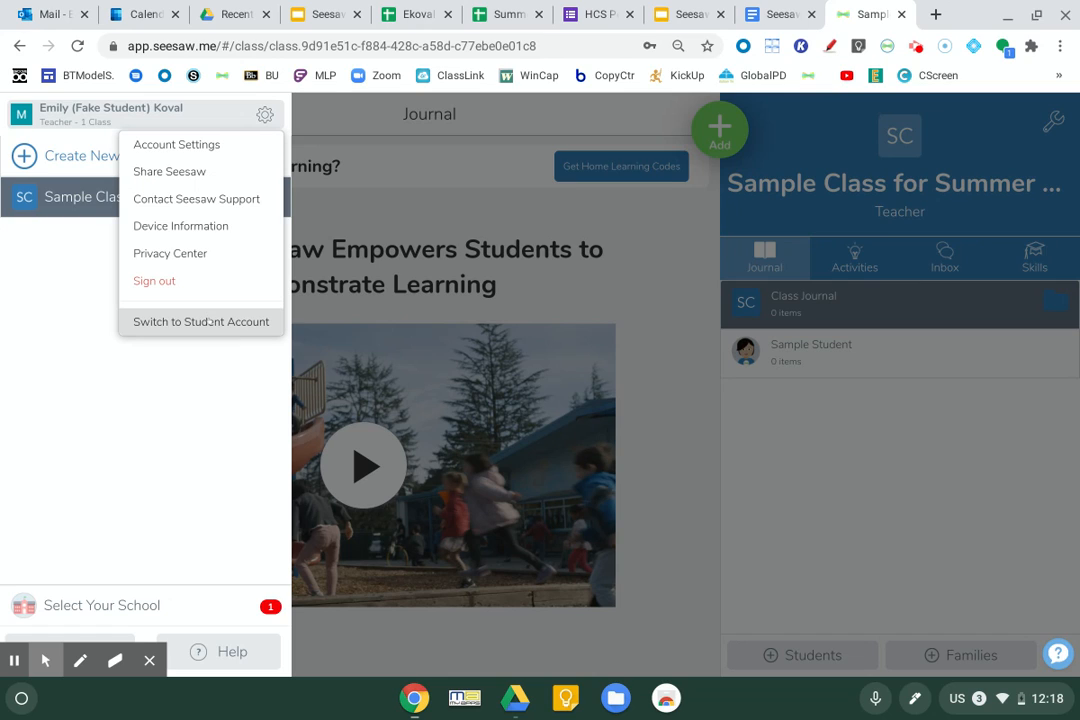
click(200, 321)
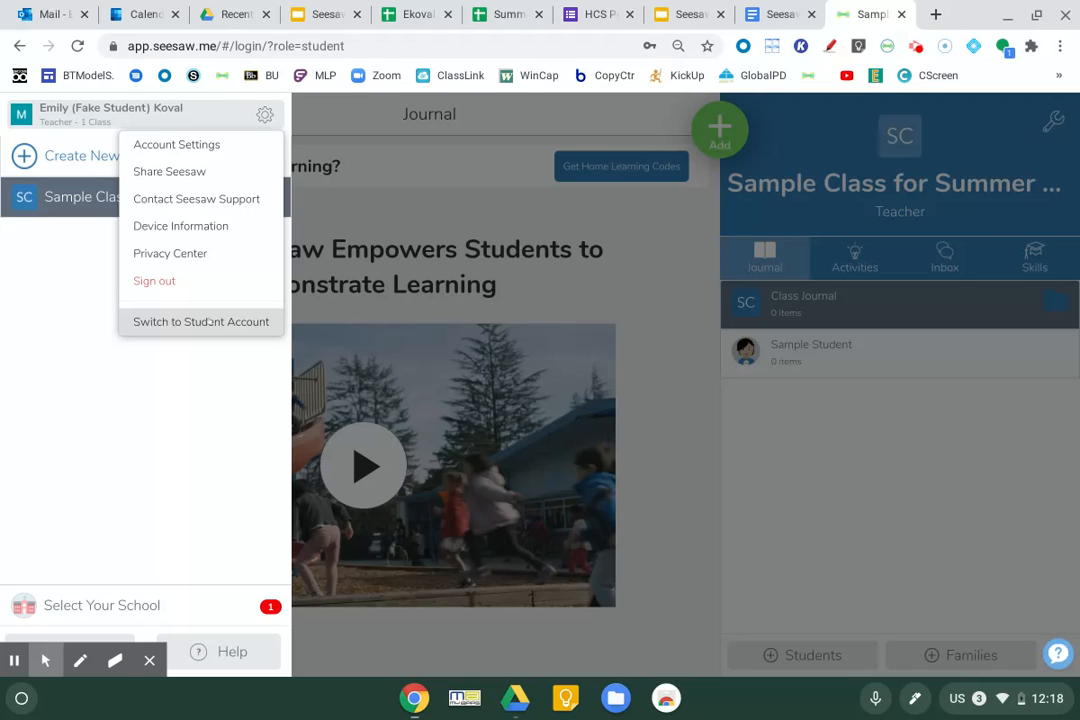
click(200, 321)
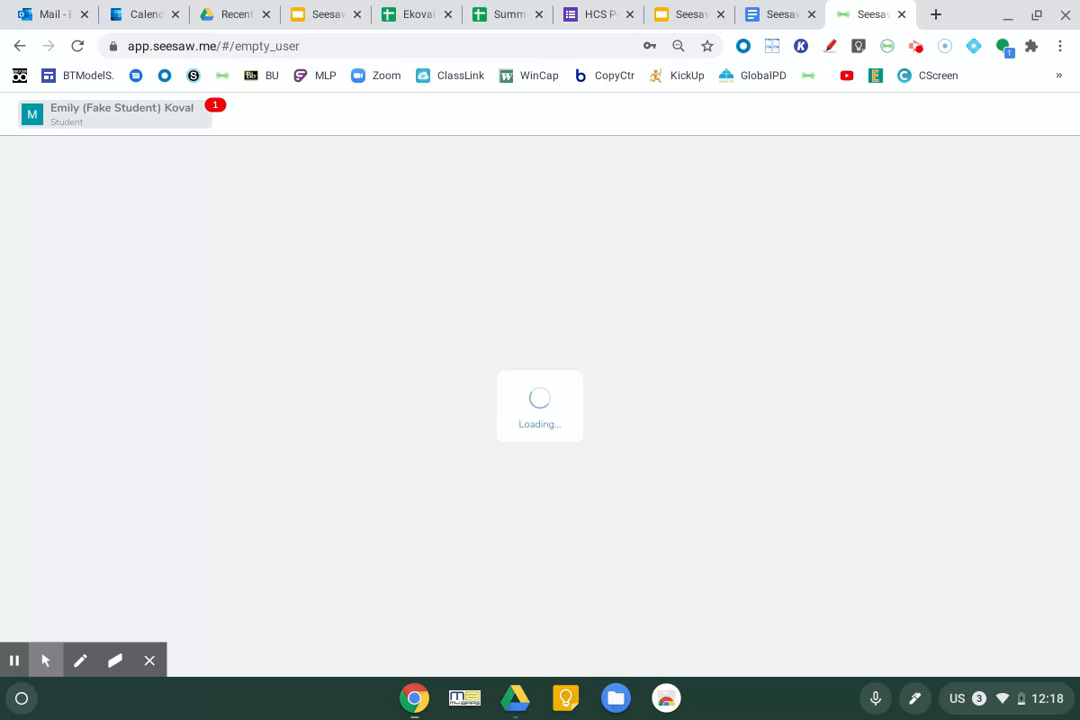